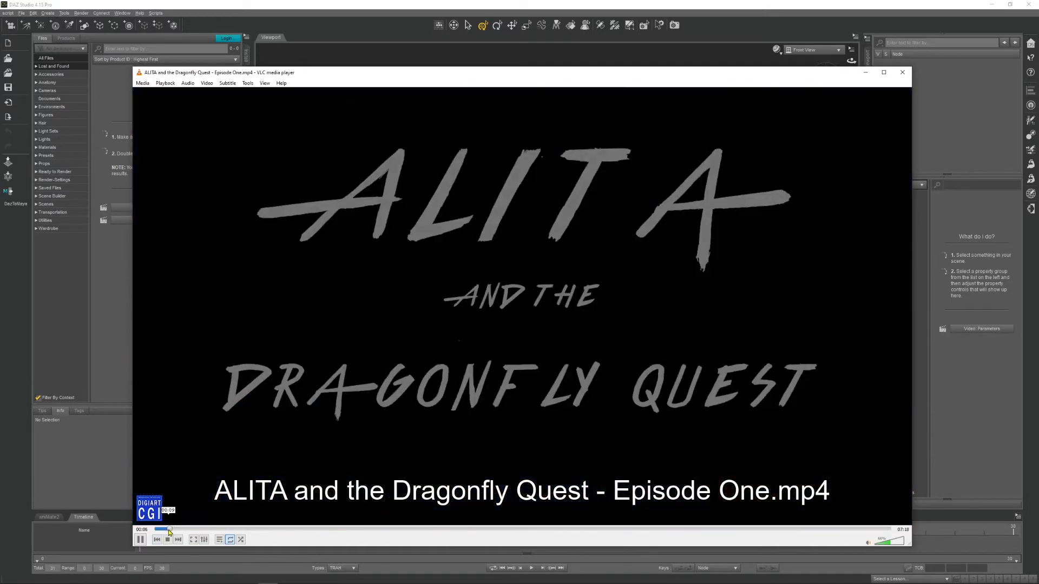
- Skim ahead through the ALITA and the Dragonfly Quest Episode One video
click(559, 529)
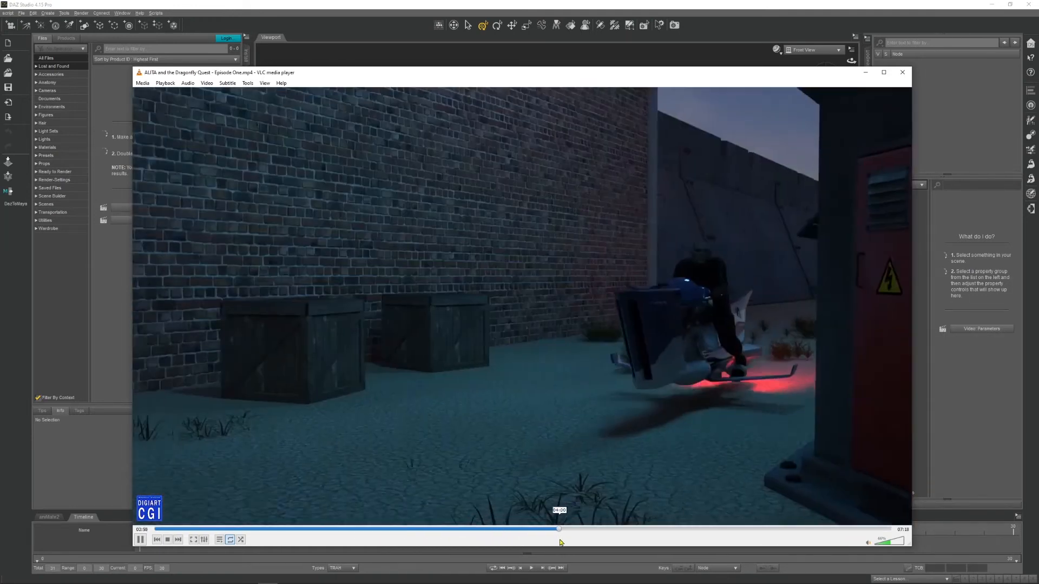
click(622, 528)
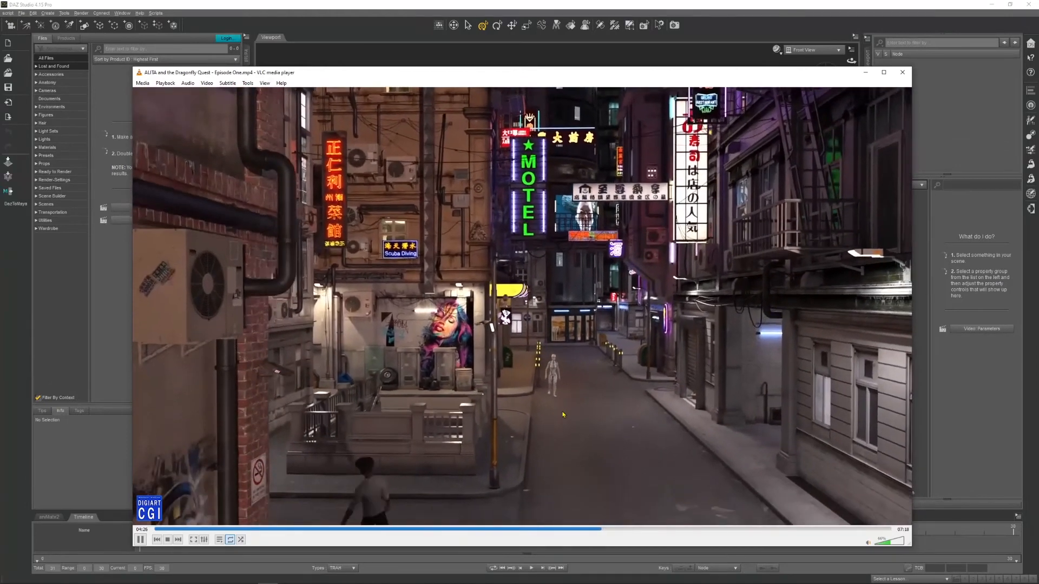
click(902, 71)
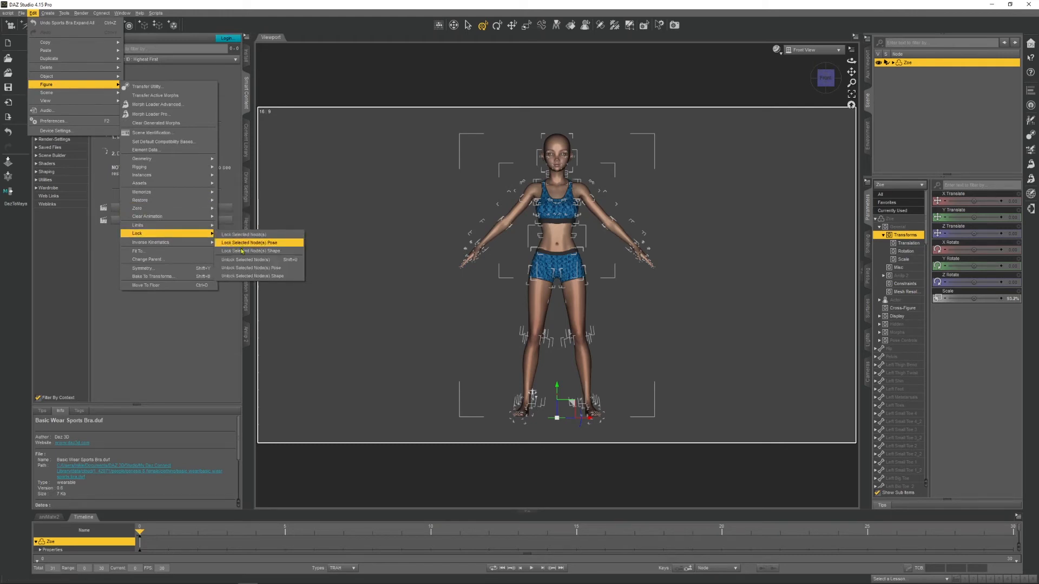
- Lock Zoe's pose with Lock Selected Node(s) Pose
click(250, 242)
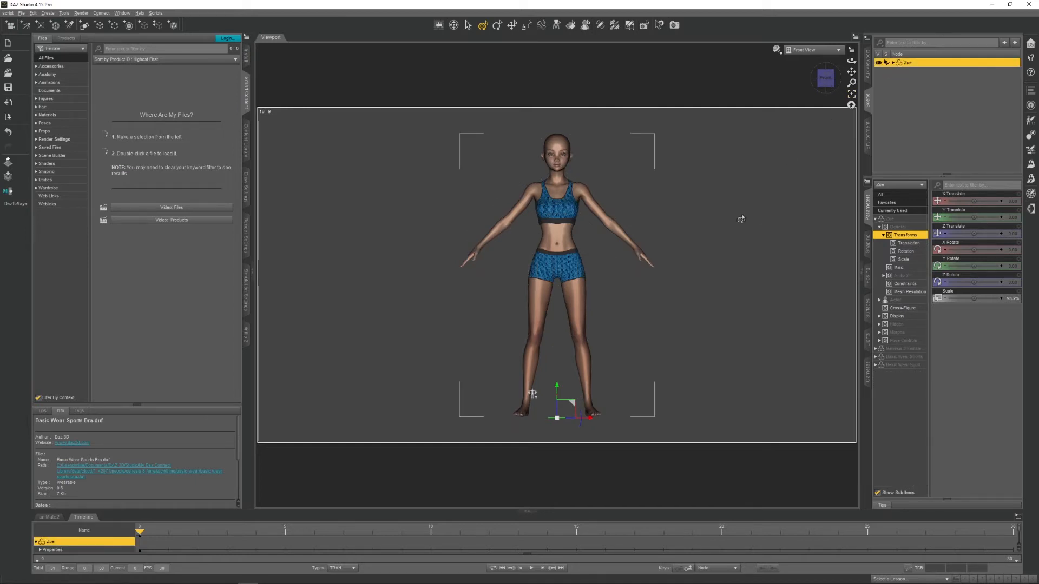
mouse_move(247, 575)
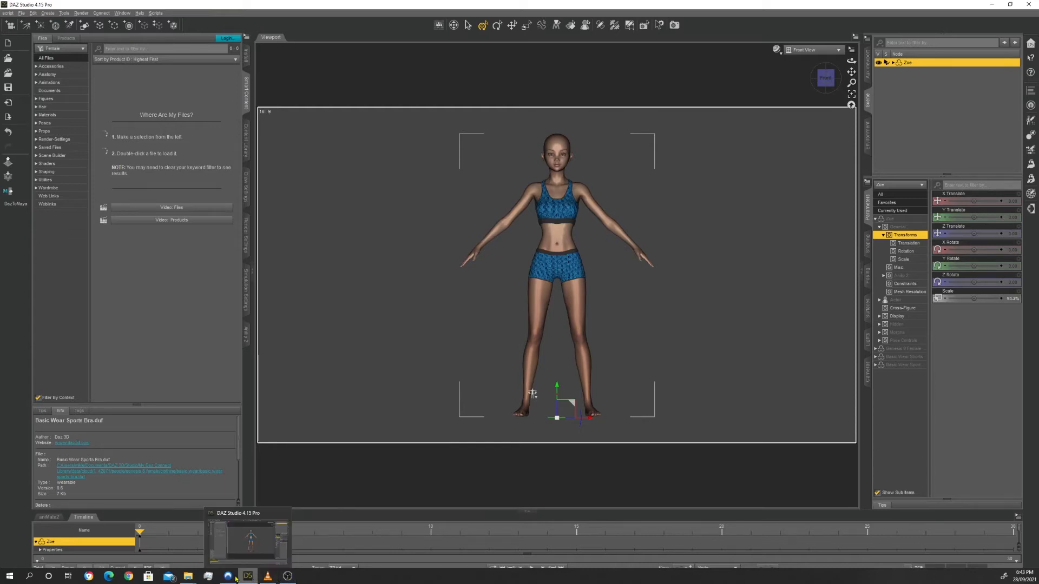
- Browse to F:\DAZ-MIXAMO\Poses\Adventure and select Swagger Walk.duf
click(208, 575)
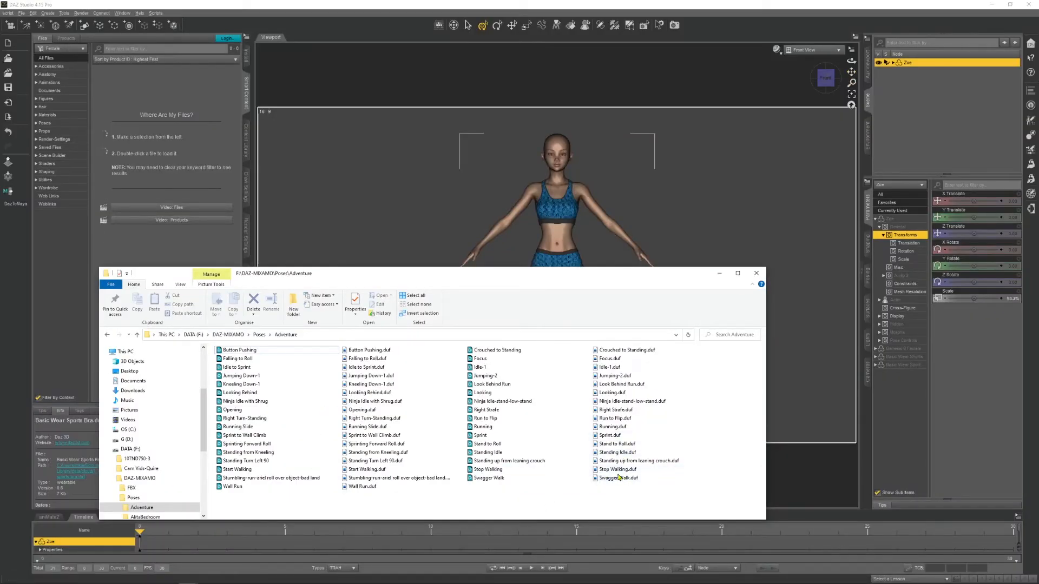
click(618, 469)
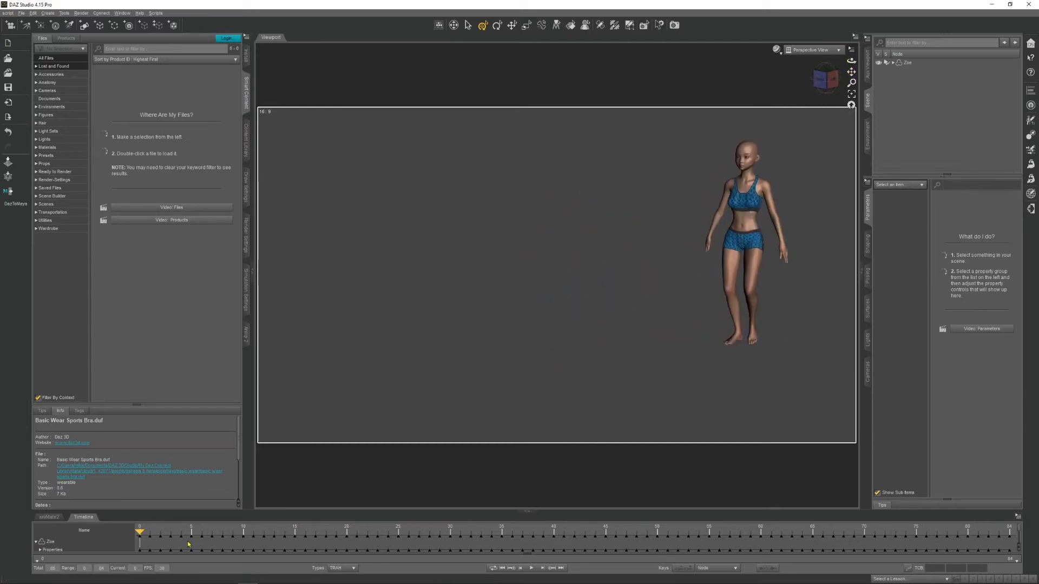
click(531, 568)
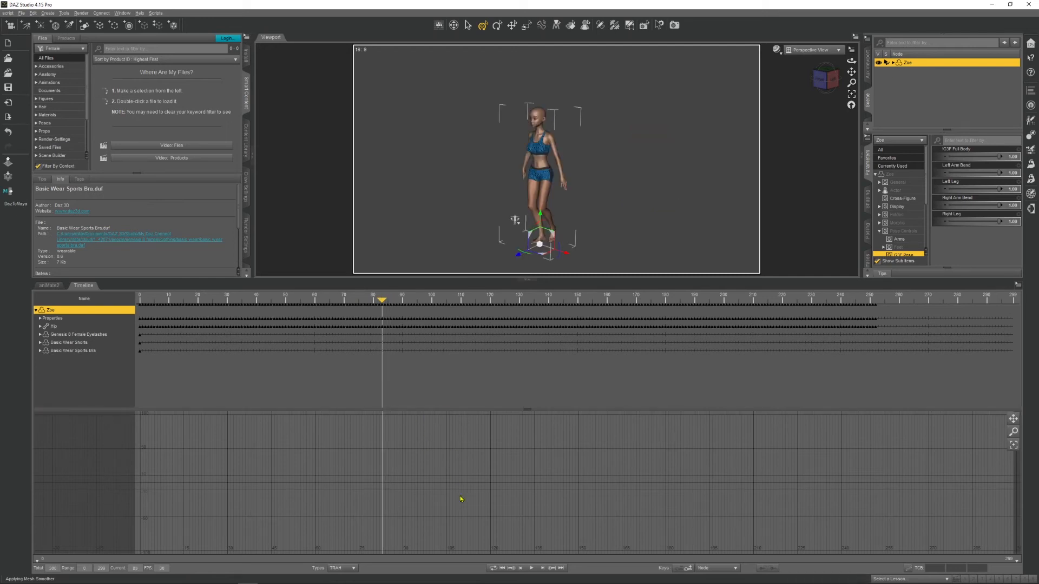
click(39, 318)
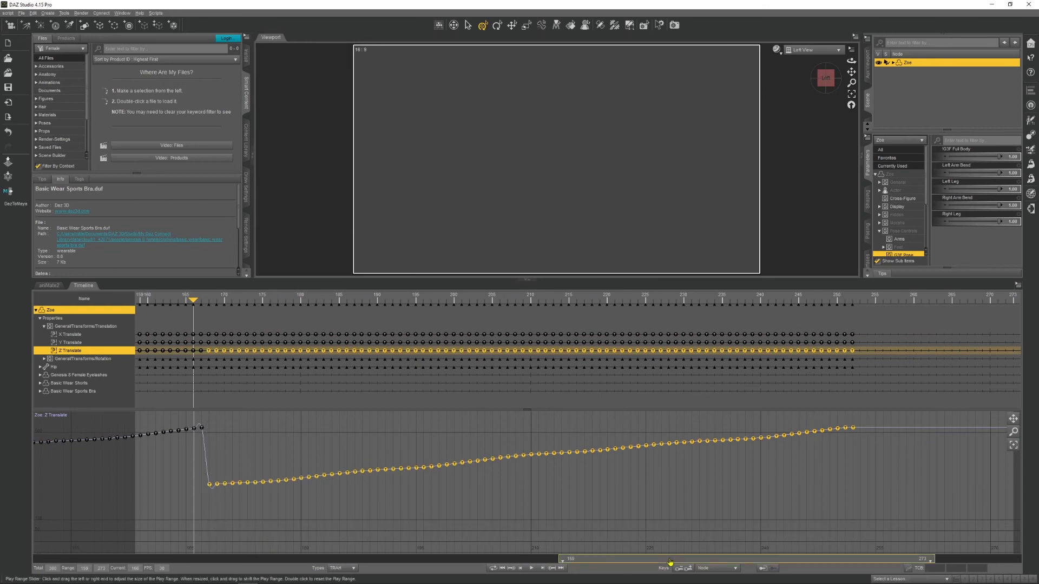
- Place Zoe at the viewport's right, showing her Translation track in the Timeline
click(851, 95)
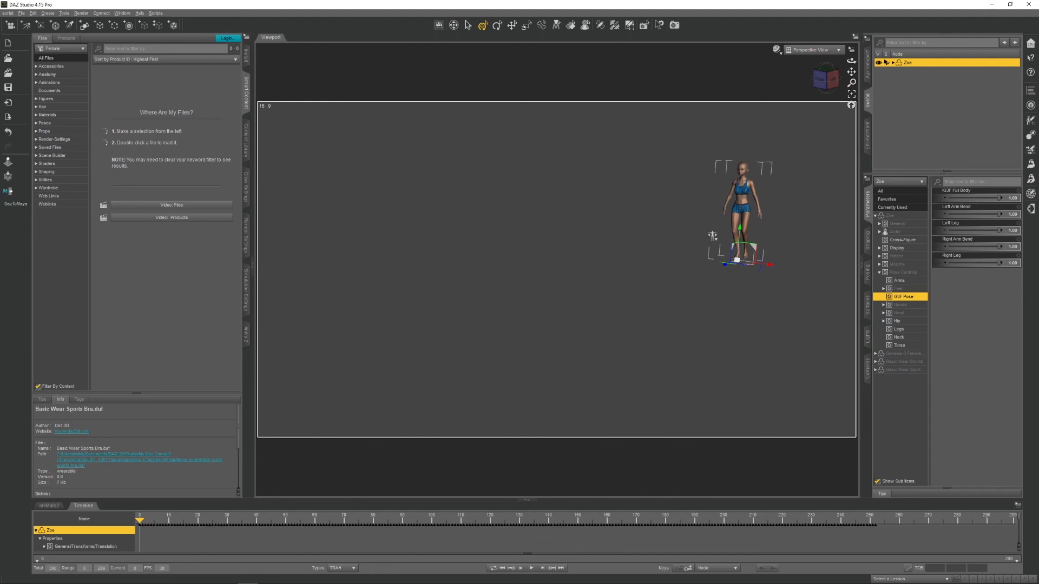
- Play the timeline so Zoe walks through the frame range
click(531, 567)
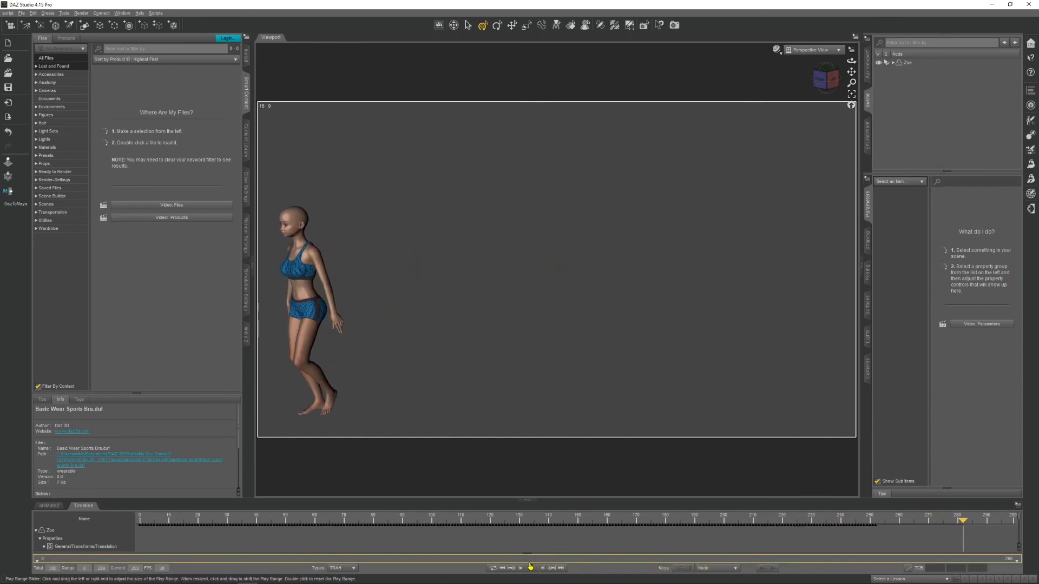
click(254, 520)
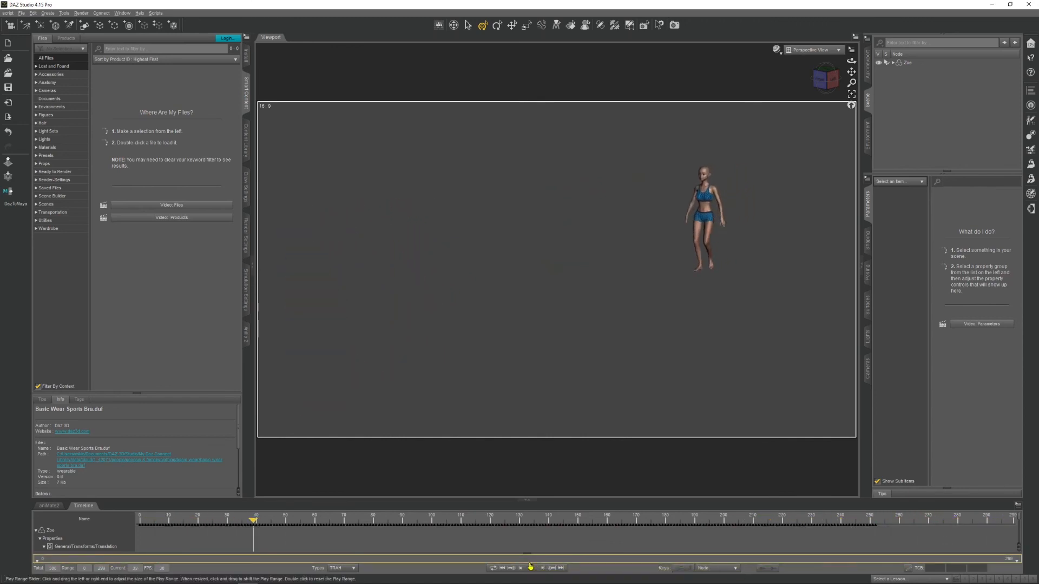